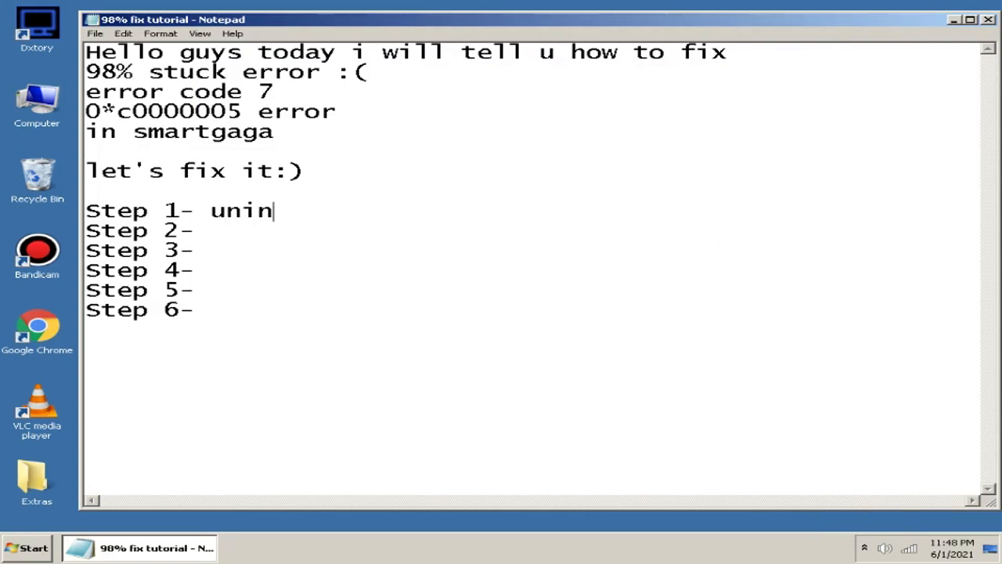
# Complete Step 1 as 'uninstall your smartgaga' and move to the Step 2 line.
pyautogui.write('stall yo')
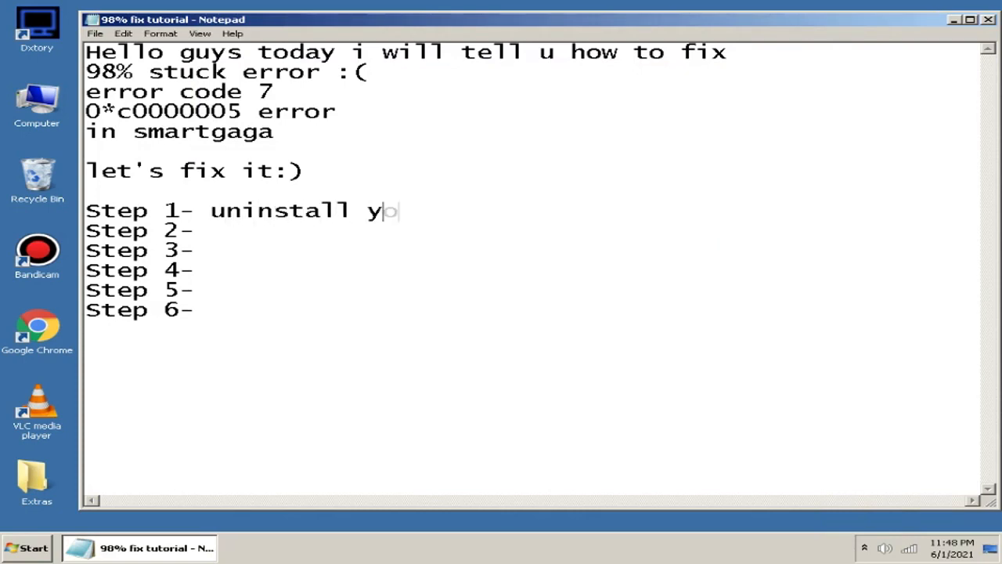
pyautogui.write('our smartgaga')
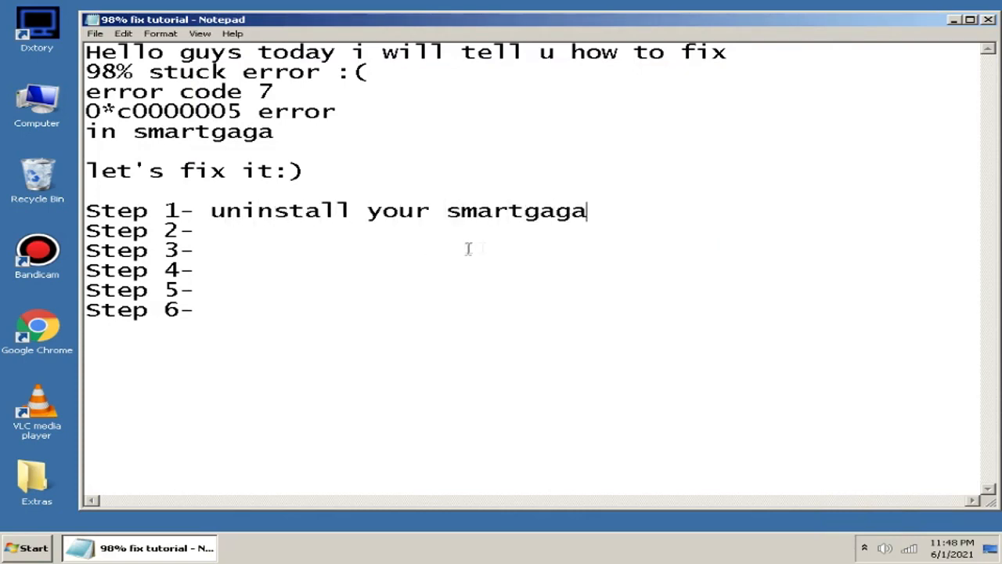
pyautogui.click(196, 230)
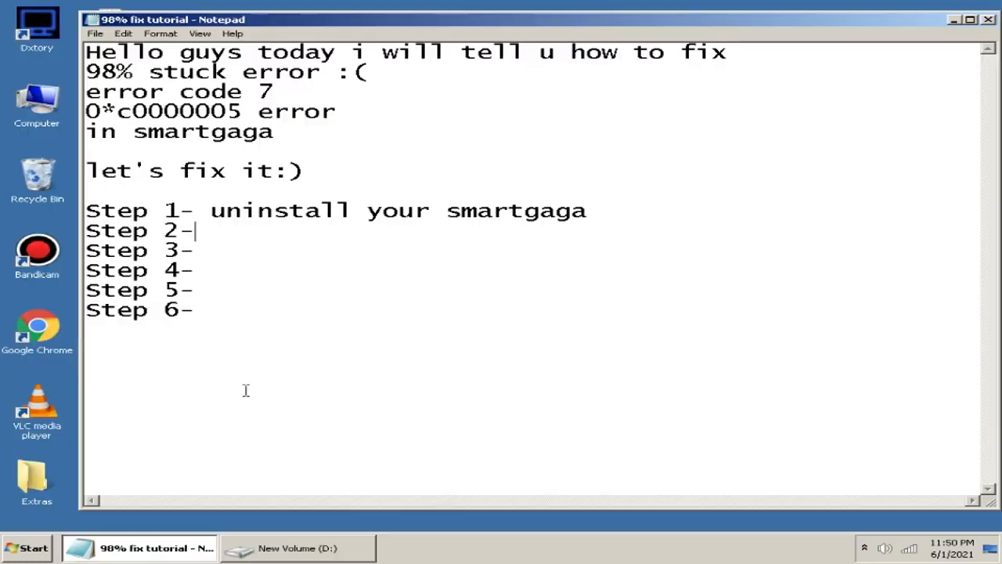
# Write Step 2 'you just need setup of your smartgaga' and begin 'now install your smartgaga'.
pyautogui.write('you need setup of yo')
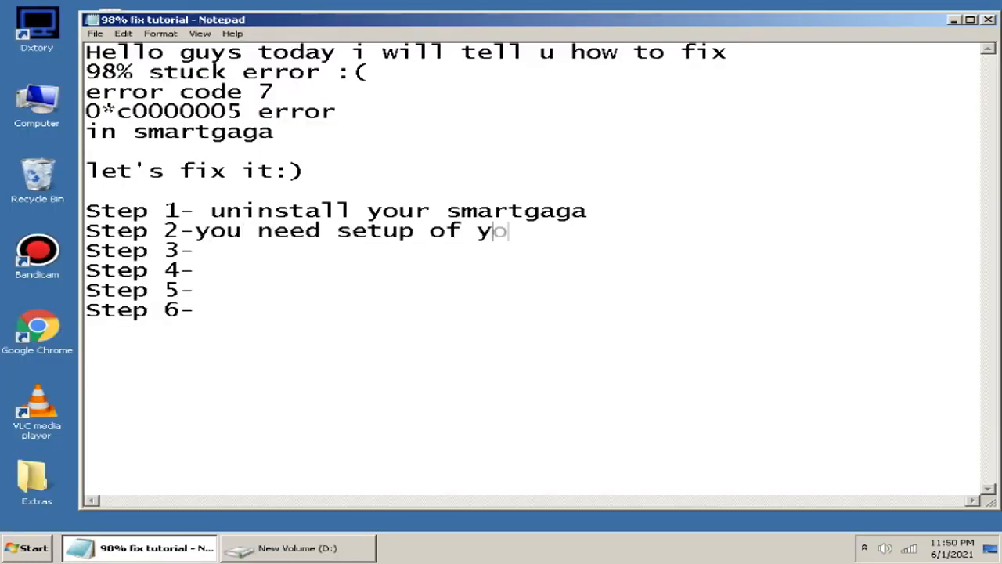
pyautogui.write('our smartgaga')
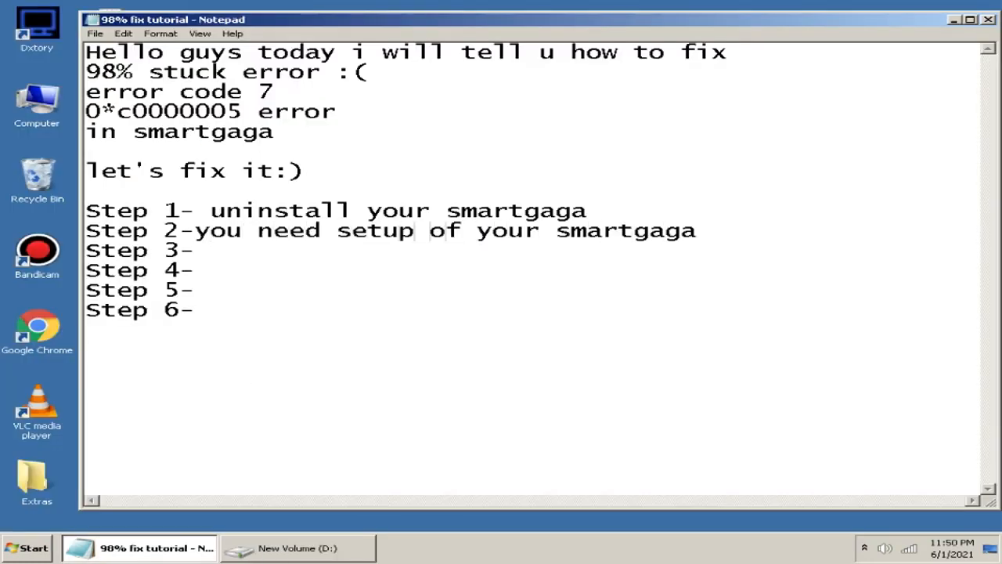
pyautogui.write('just')
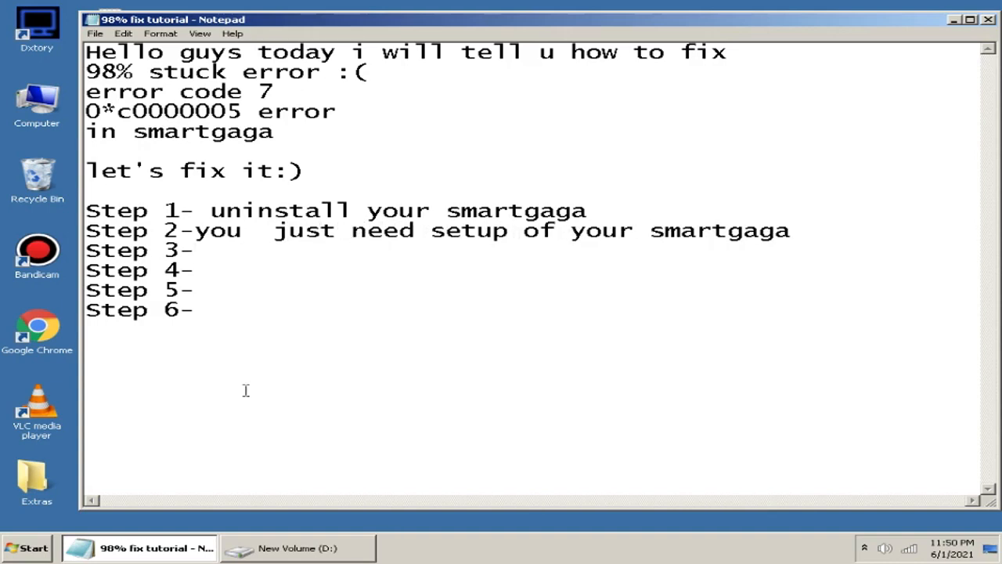
pyautogui.write('now install your smartga')
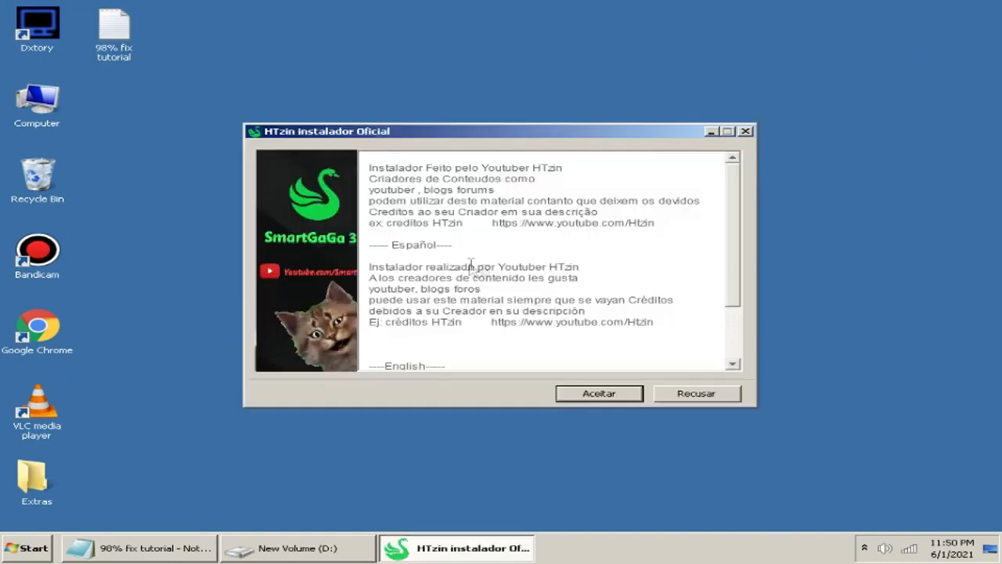
# Accept the installer's terms (Aceitar) so SmartGaGa 3.1 begins extracting to C:\.
pyautogui.click(598, 393)
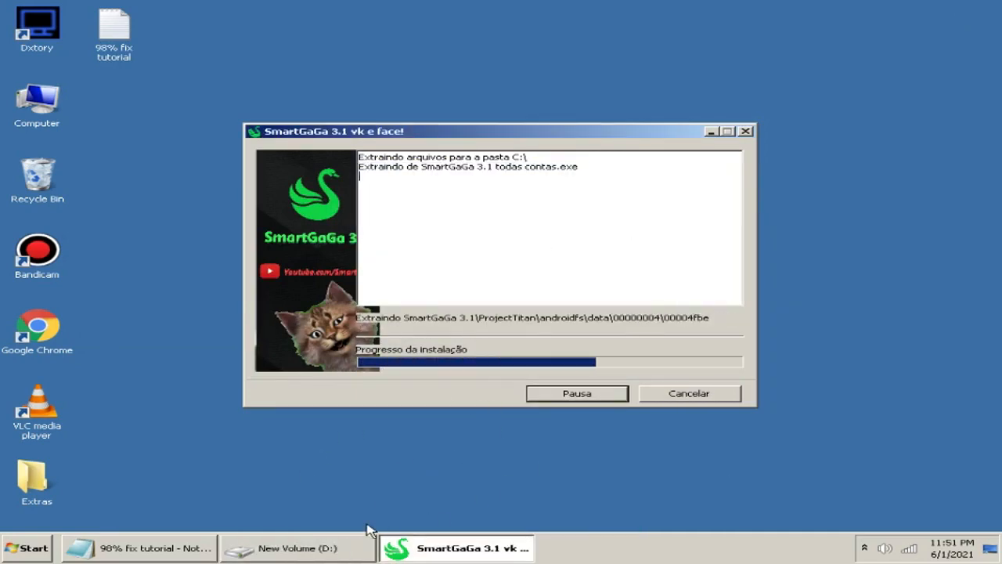
pyautogui.moveTo(538, 266)
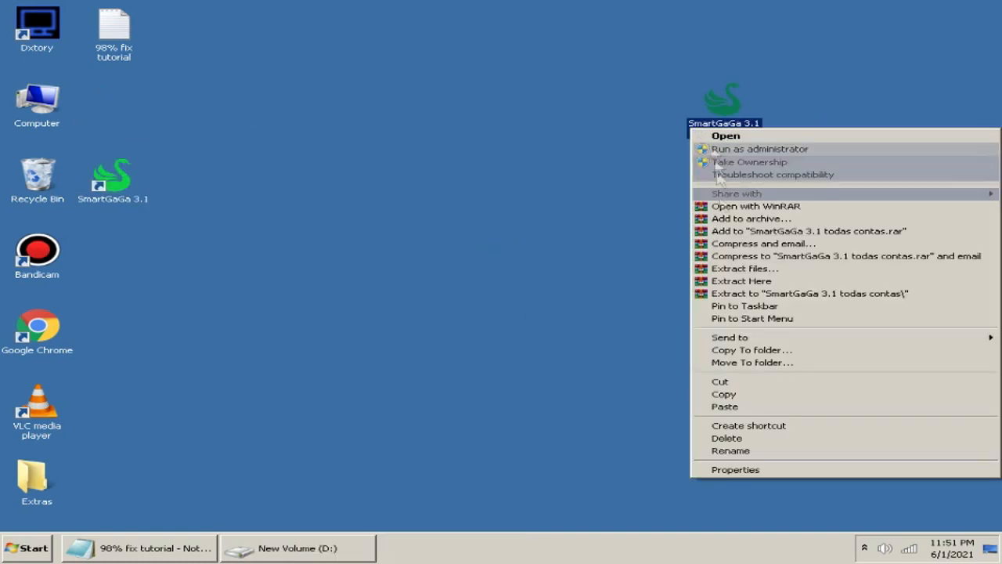
# Rename the desktop installer file to 'SmartGaGa 3.1 setup'.
pyautogui.click(730, 451)
pyautogui.write(' setup')
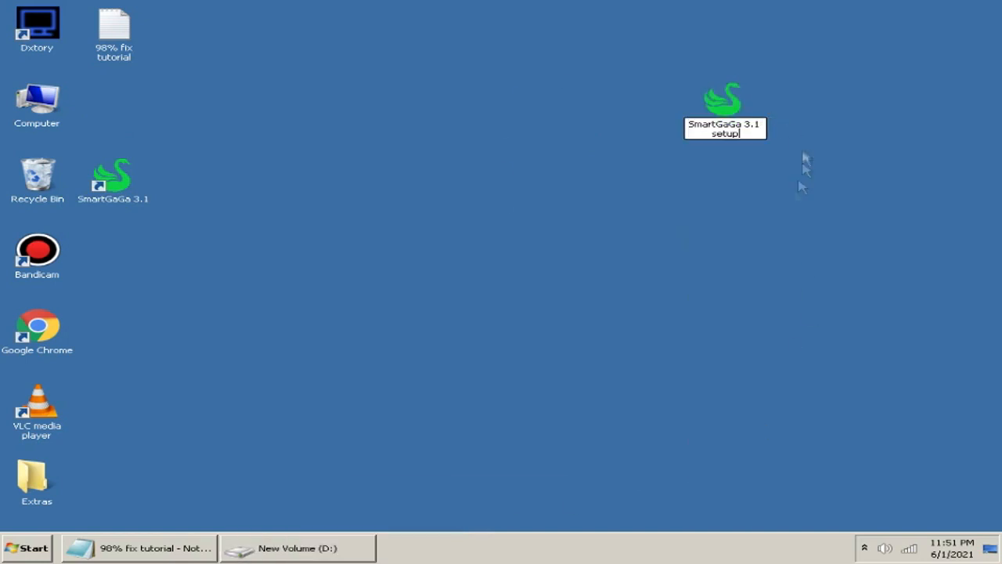
pyautogui.click(141, 548)
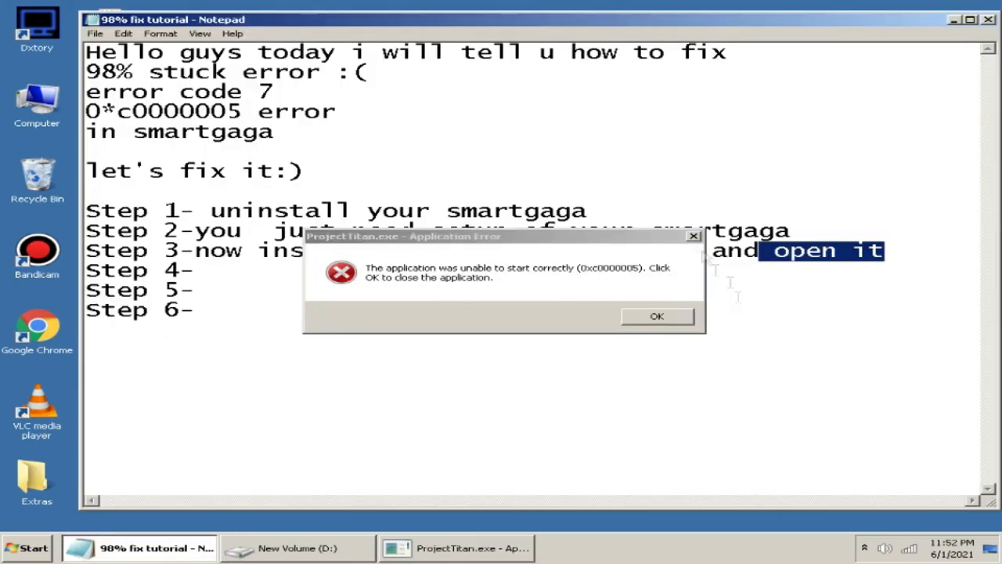
# Dismiss the ProjectTitan.exe error and finish Step 3 with 'you can see 0*c0000005 error has occured'.
pyautogui.click(656, 316)
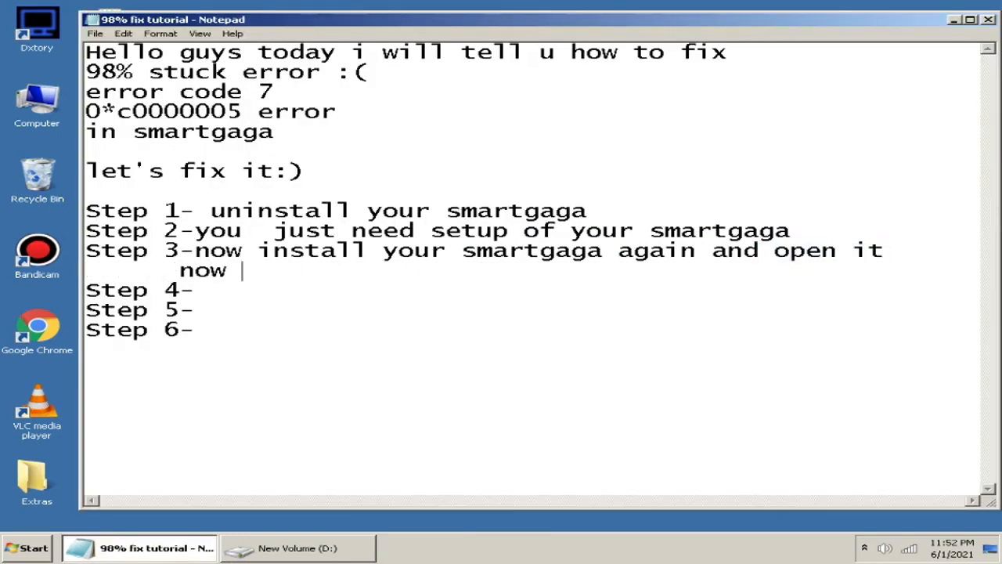
pyautogui.write('you can see')
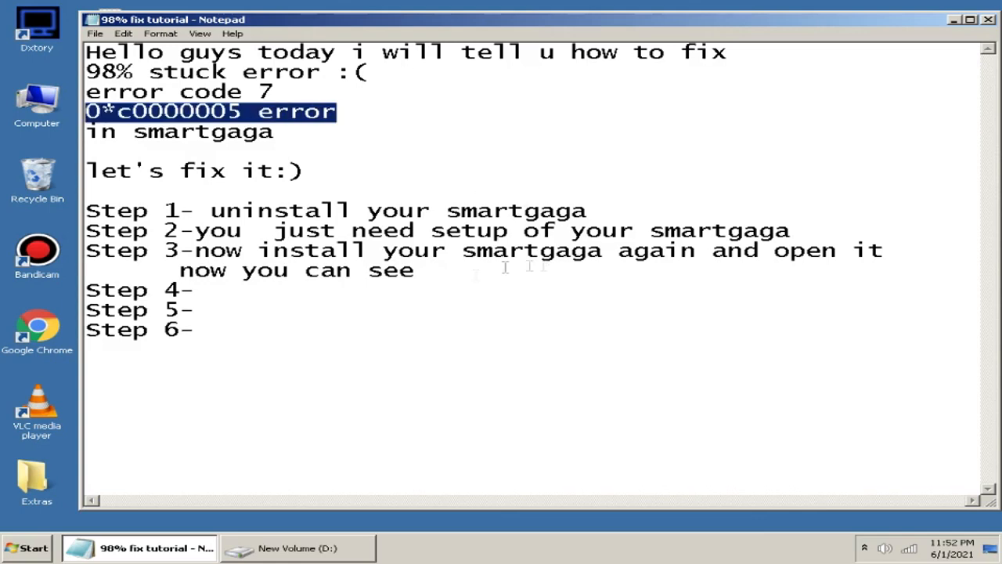
pyautogui.write('0*c0000005 error has occured')
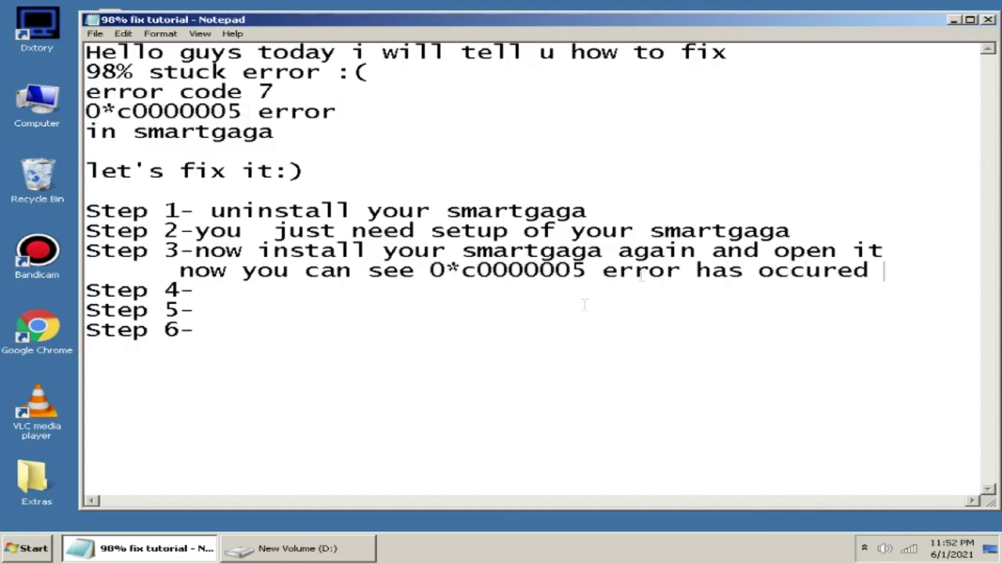
pyautogui.write('ex')
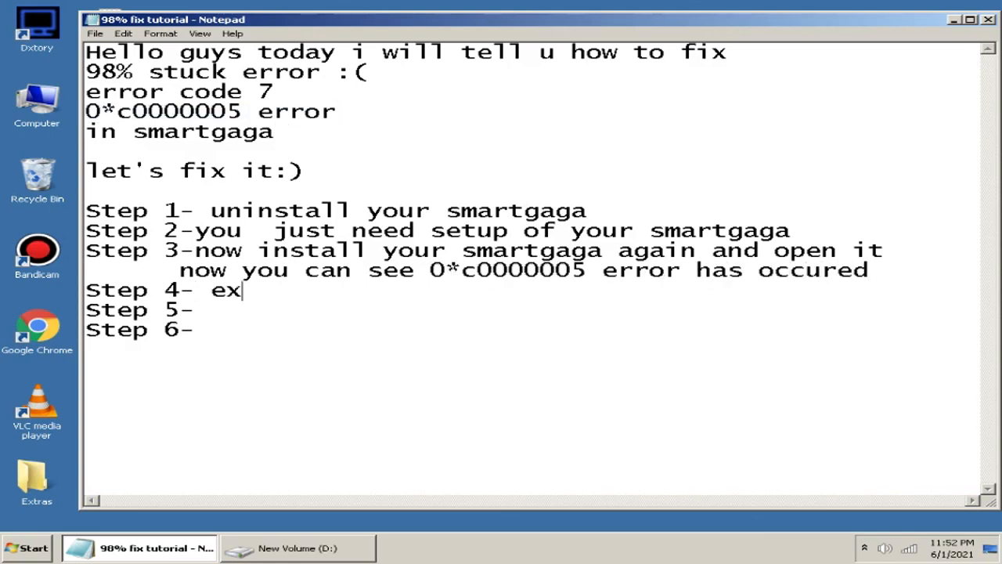
# Write Step 4: extract (not install) the setup of your smartgaga, taking 2 to 4 to 5.
pyautogui.write('tract the setup o')
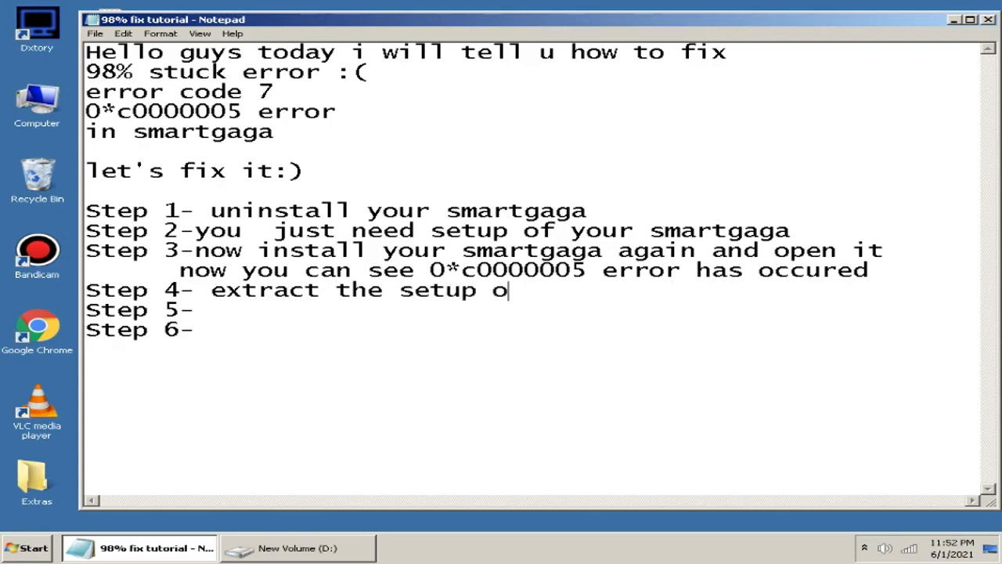
pyautogui.write('f your smartgaga 2 to')
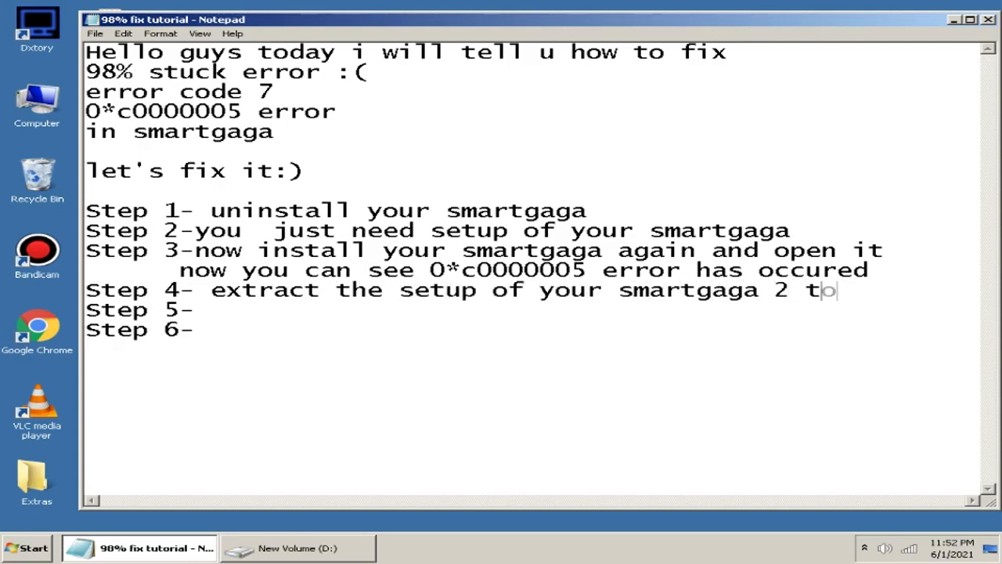
pyautogui.write('4 to 5')
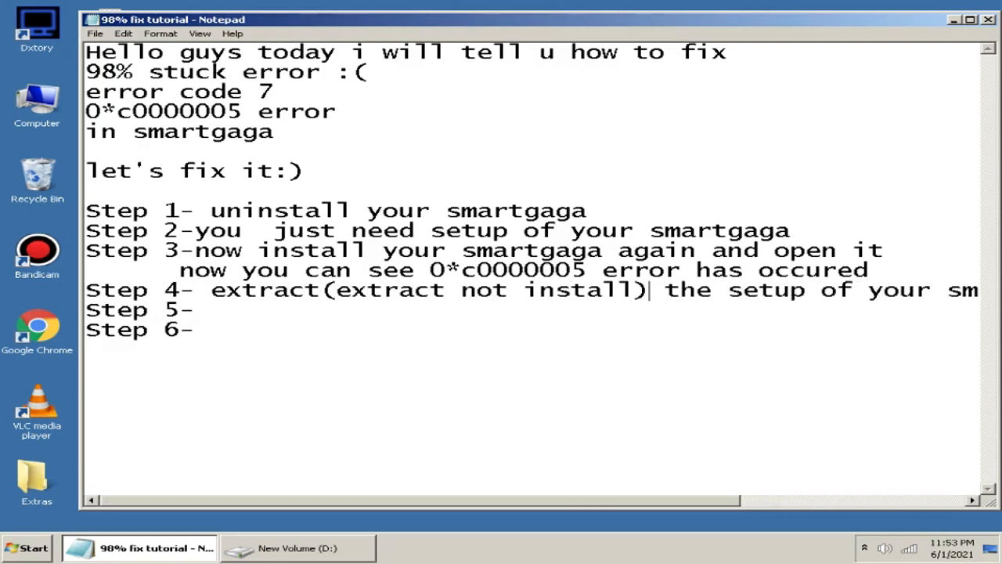
# Minimize Notepad and extract SmartGaGa 3.1 setup.exe with WinRAR to a desktop folder.
pyautogui.click(953, 19)
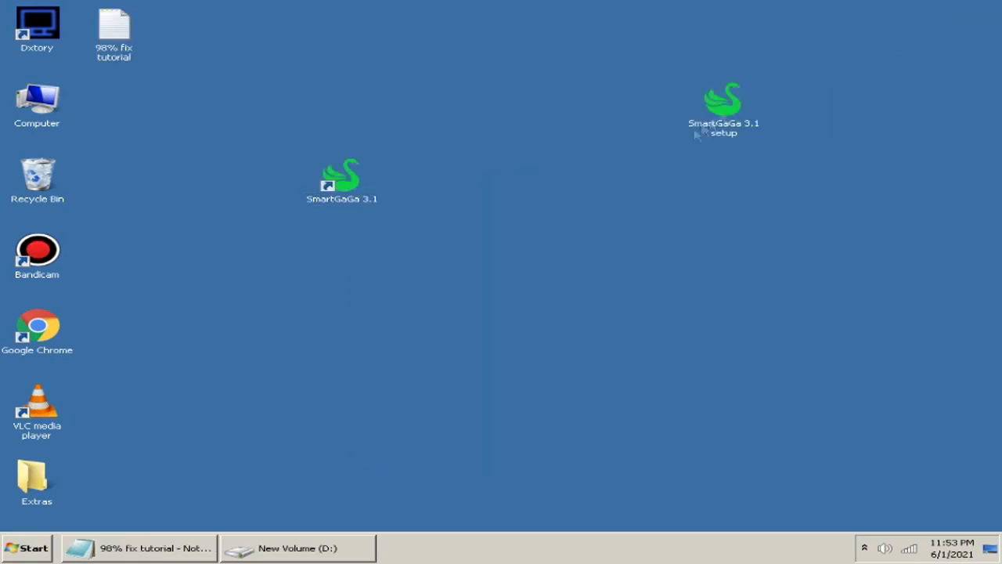
pyautogui.doubleClick(722, 101)
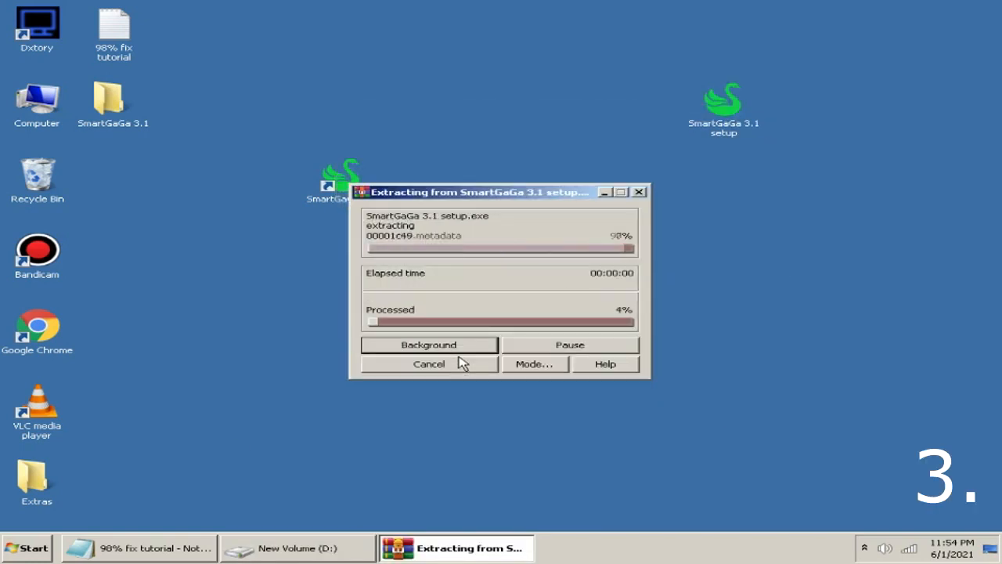
pyautogui.moveTo(852, 308)
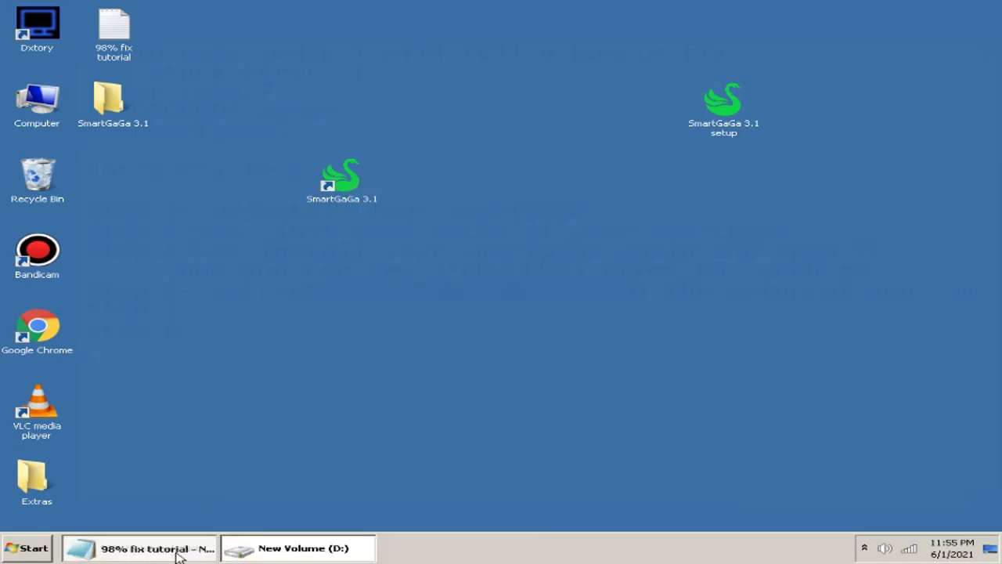
# Write Step 5 about copying the engine folder from the extracted smartgaga folder, checking the desktop.
pyautogui.click(141, 547)
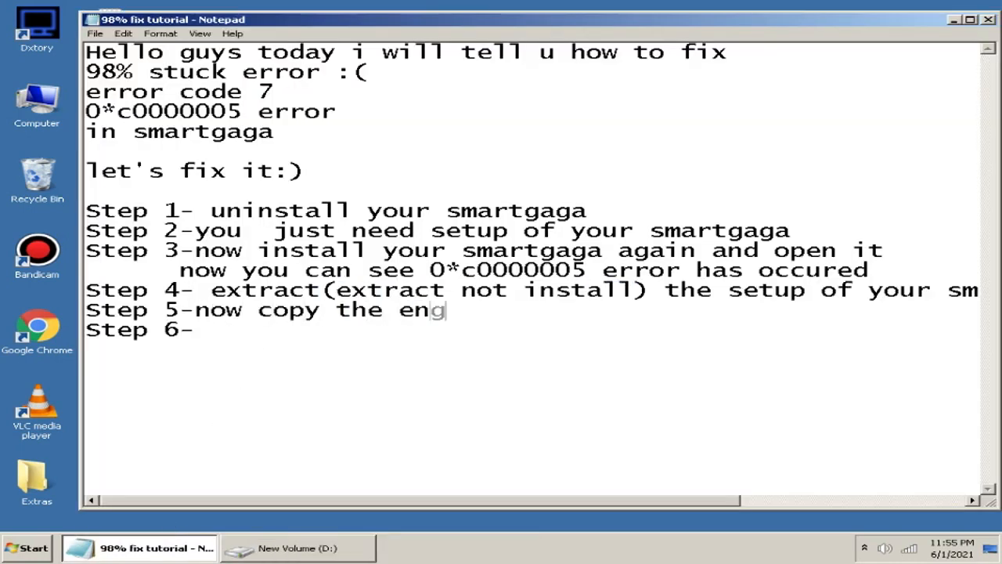
pyautogui.write('ine folder from e')
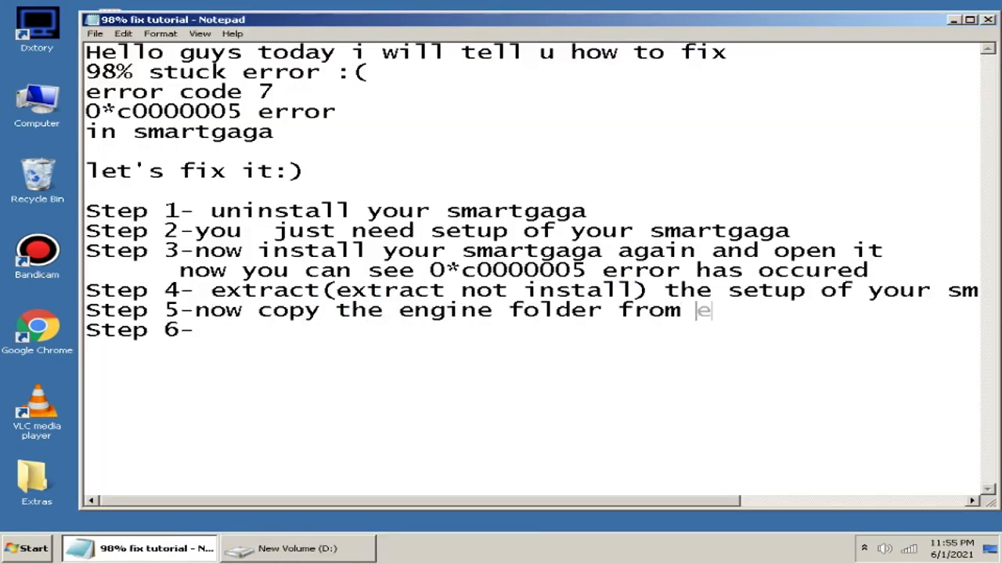
pyautogui.write('extracted smartgaga fol')
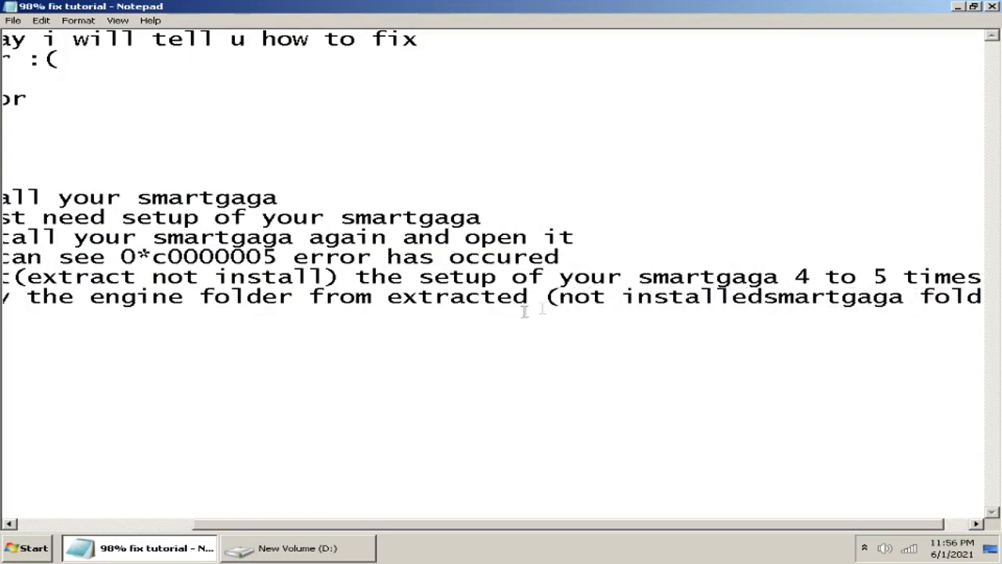
pyautogui.click(957, 6)
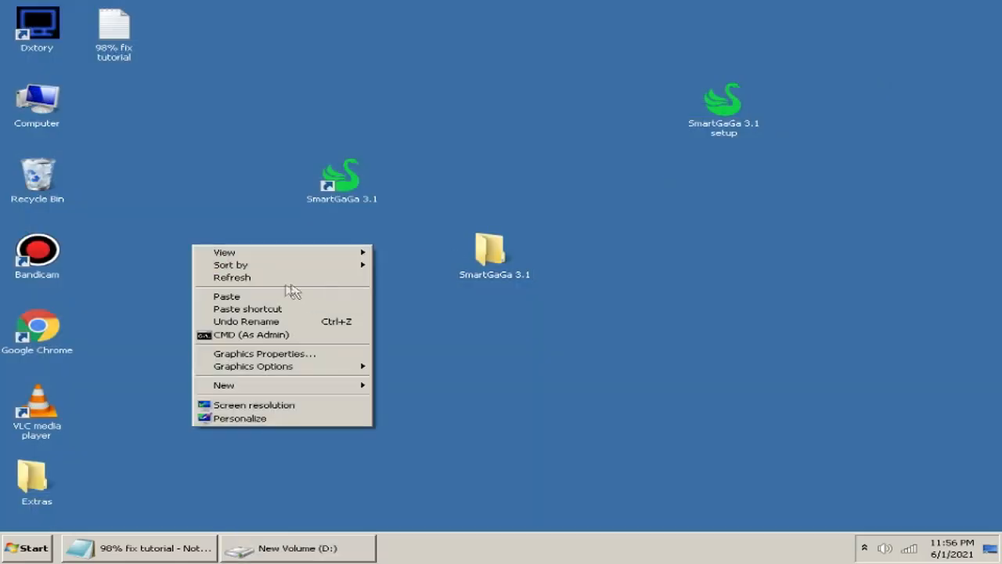
pyautogui.click(140, 547)
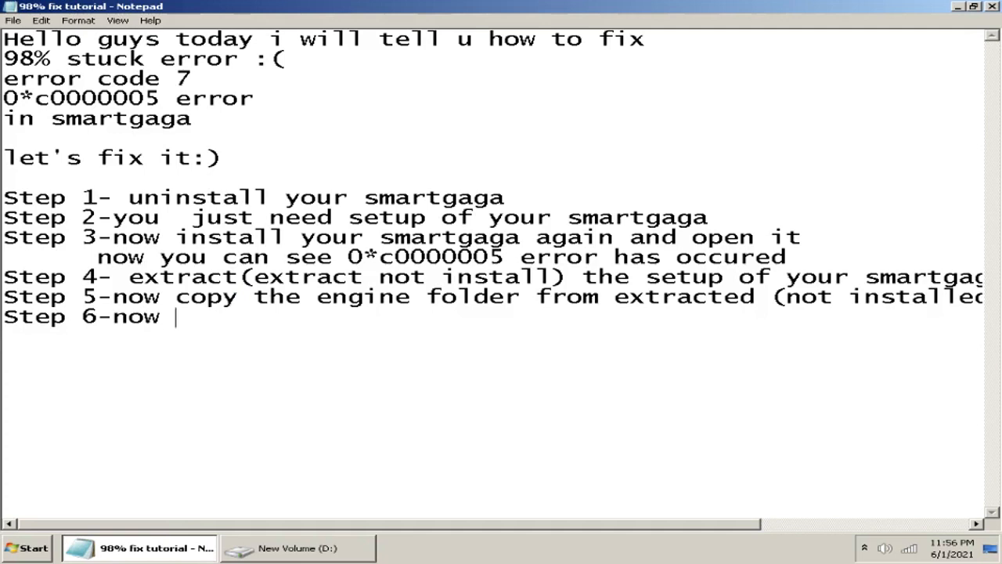
# Finish Step 6: paste this engine file in the installed smartgaga from step 3.
pyautogui.write('paste this engine fil')
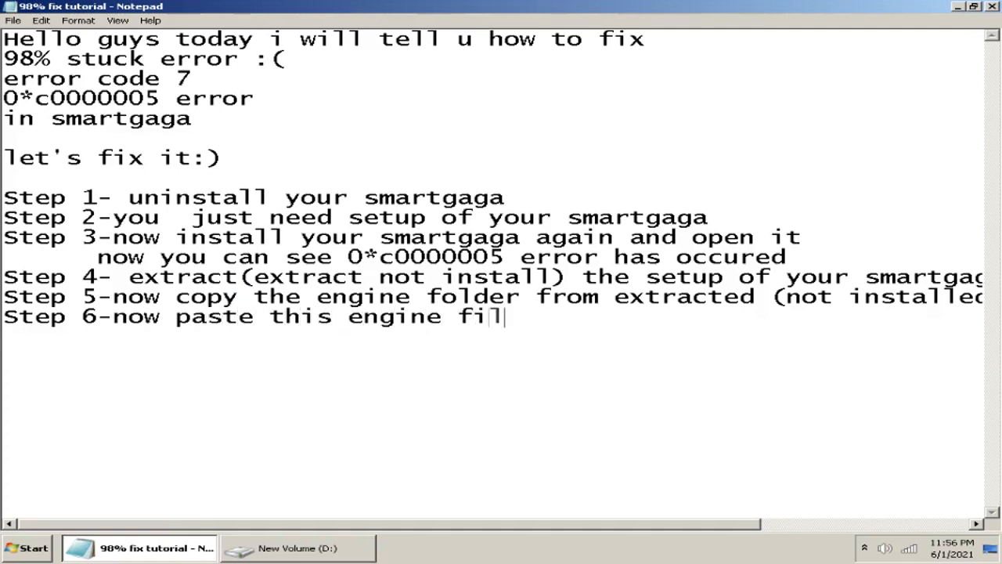
pyautogui.write('e in the installed smartgaga fo')
pyautogui.write('that you installed')
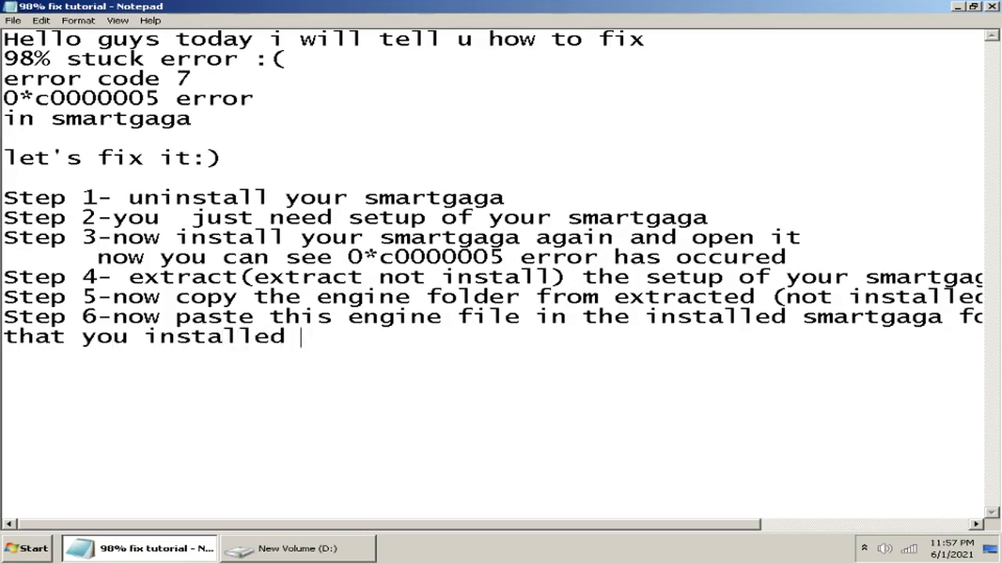
pyautogui.write('in ste')
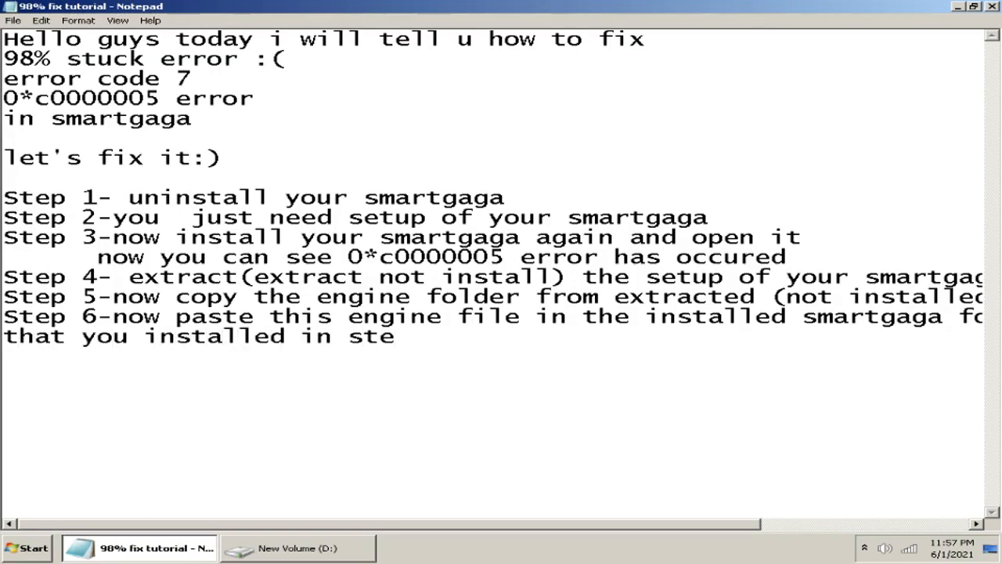
pyautogui.write('p 3')
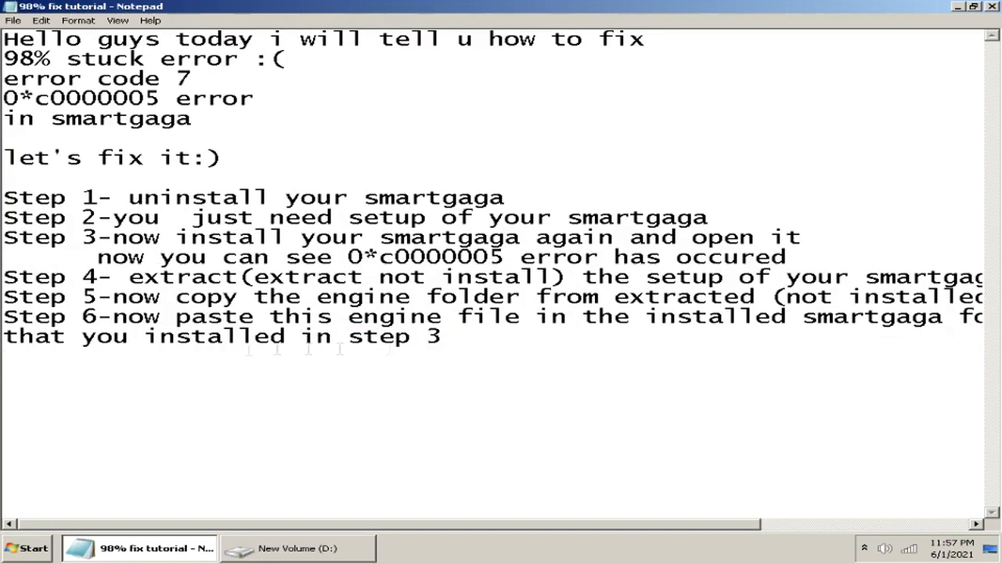
pyautogui.rightClick(164, 123)
pyautogui.write('Step 7-')
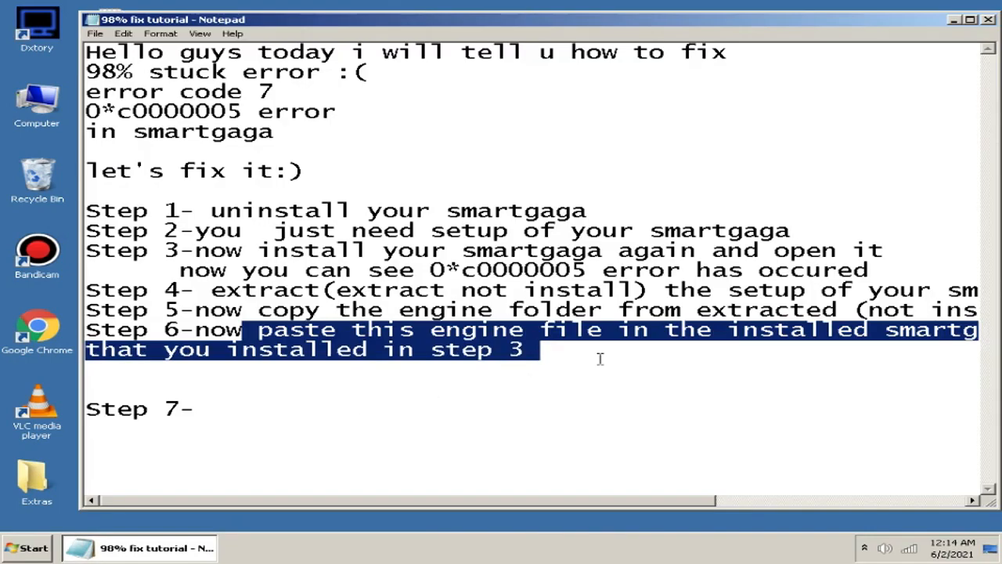
# Add Step 7 'check if the error is fixed' and return to the notes.
pyautogui.write('check if the error')
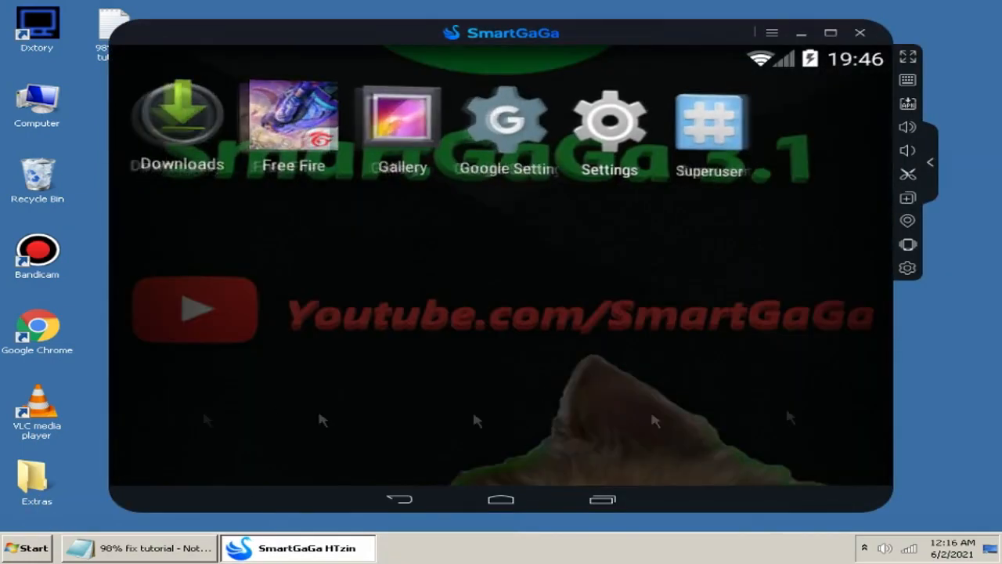
pyautogui.click(141, 547)
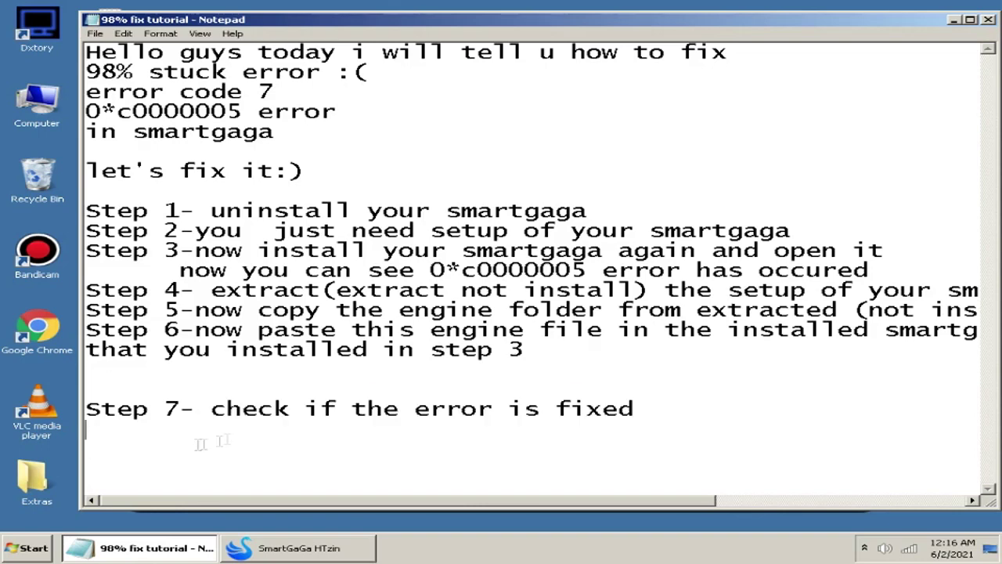
# Add Step 8 'see now the error if fixed' and Step 9 about creating a zip file of that engine folder.
pyautogui.write('step 8- see now the error if s=fixed')
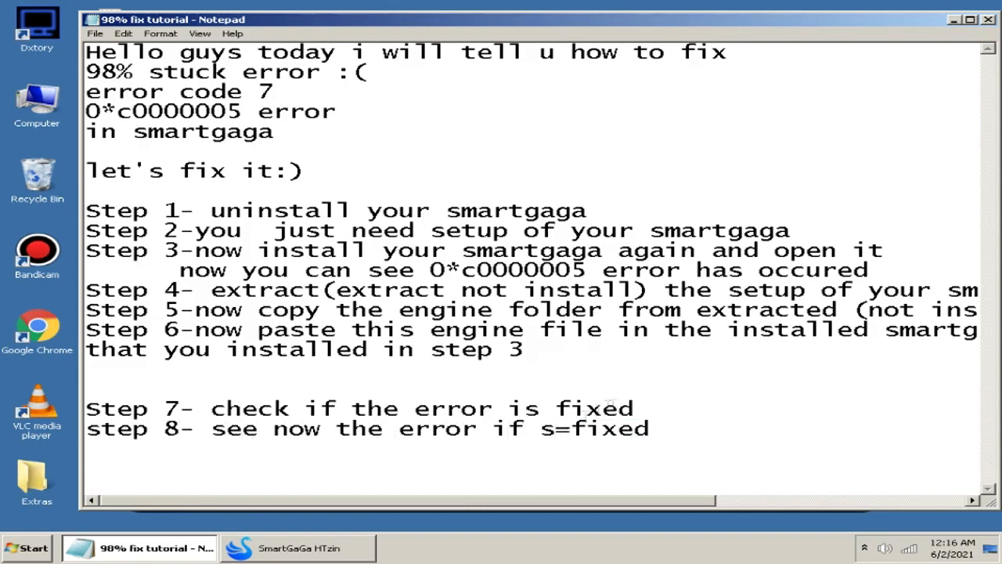
pyautogui.write('step 9- create')
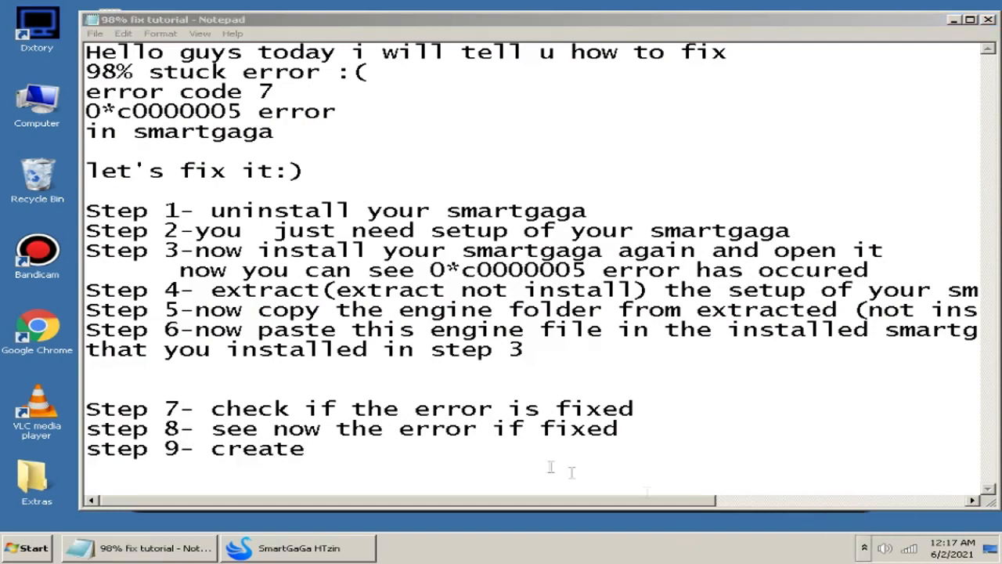
pyautogui.write('a zi')
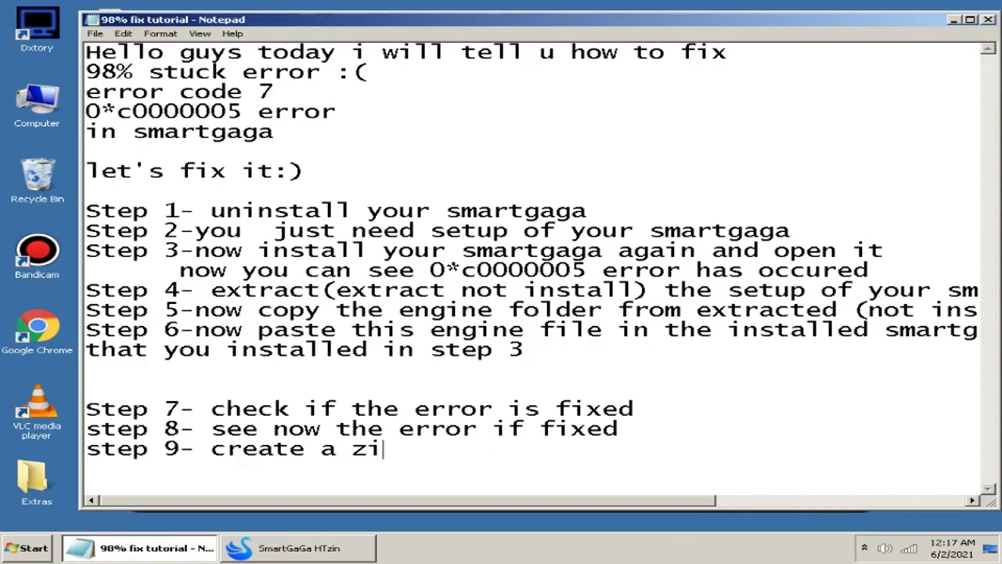
pyautogui.write('p file of that en')
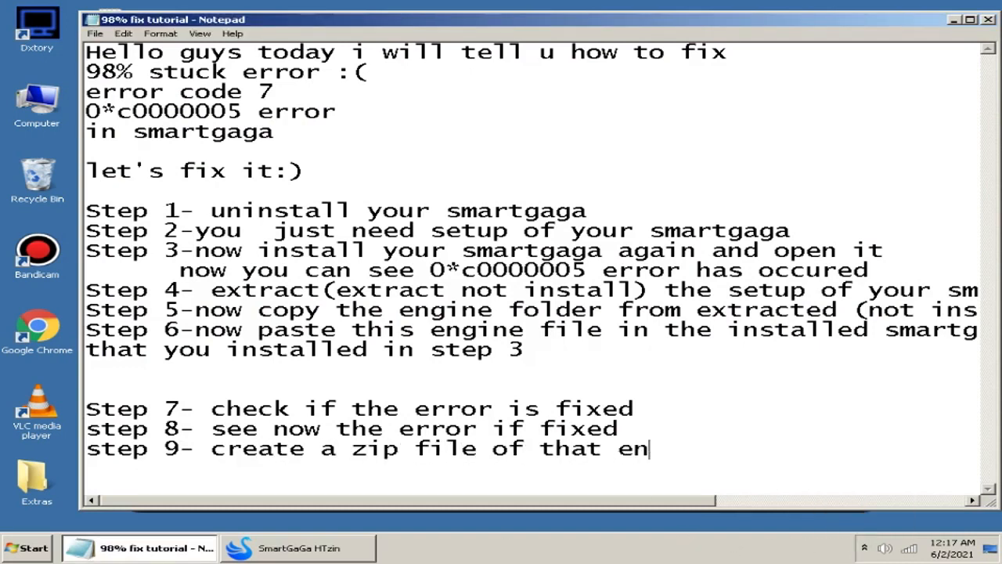
pyautogui.write('gine folder that u copiu')
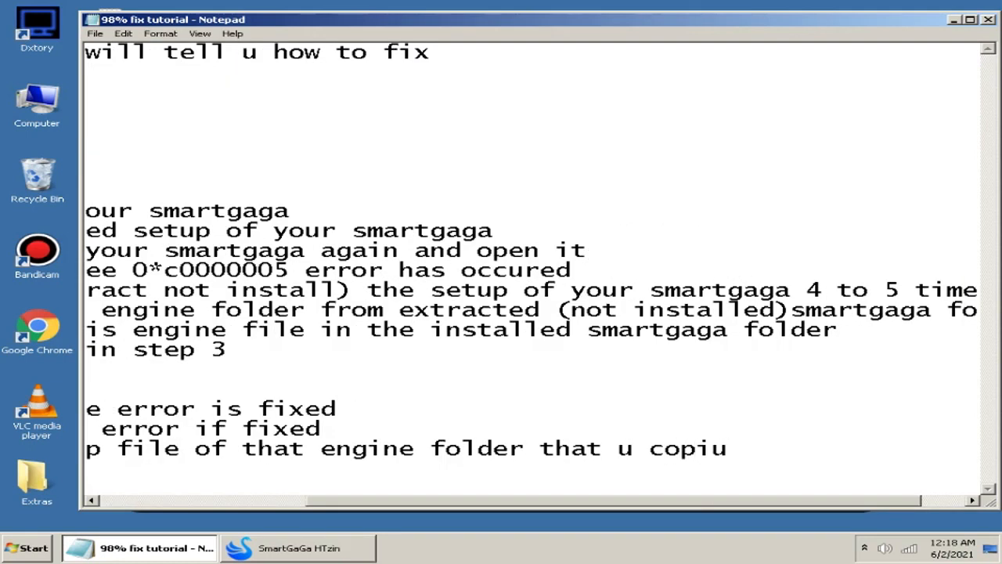
pyautogui.write('ed in')
pyautogui.write('s')
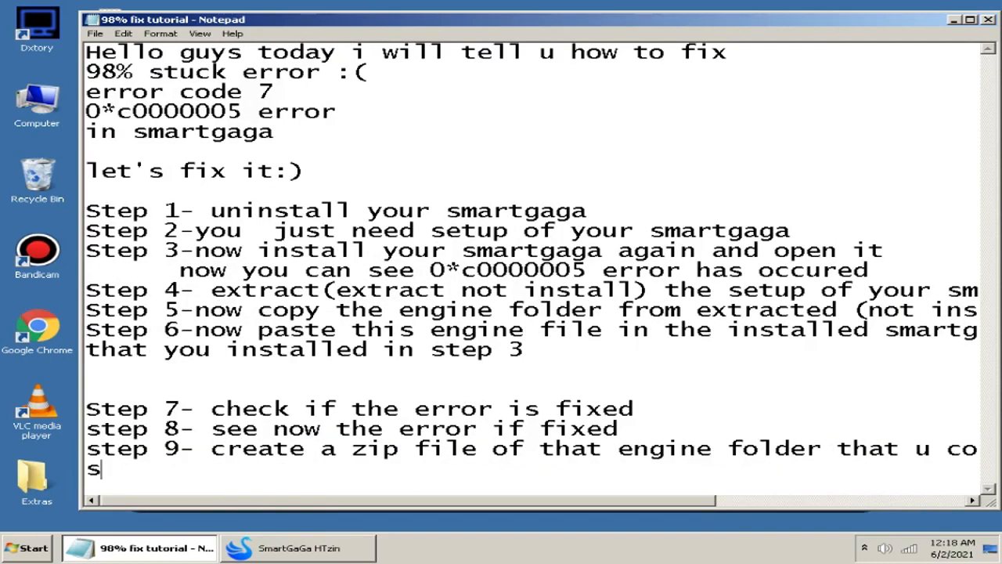
# Compress the desktop Engine folder into a ZIP archive named Engine via WinRAR, then return to Notepad.
pyautogui.click(298, 548)
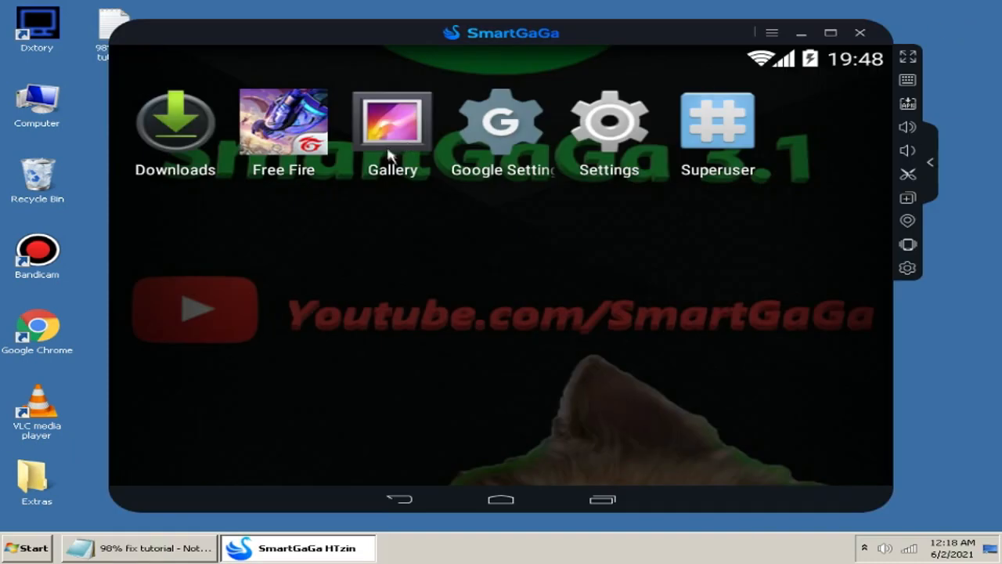
pyautogui.click(860, 32)
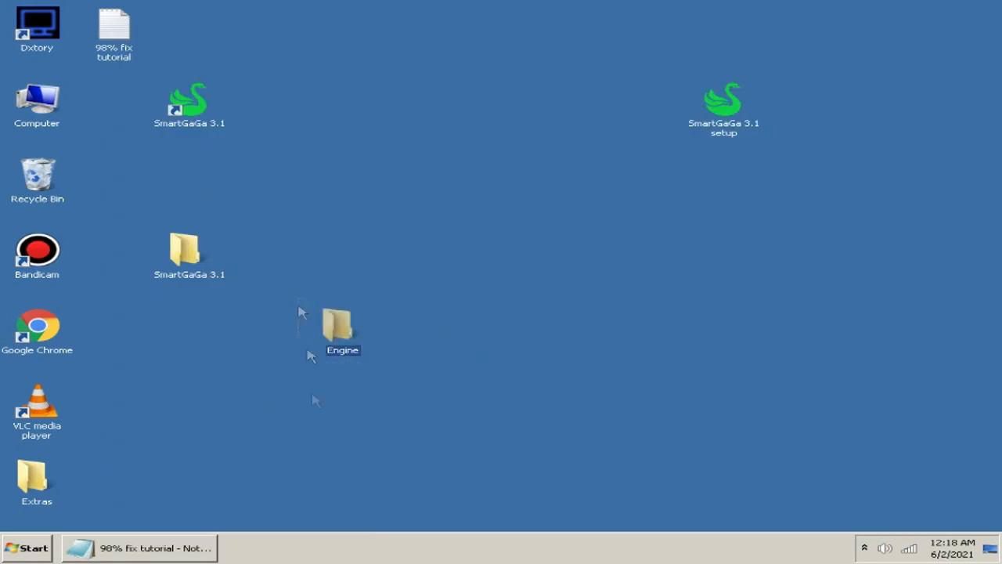
pyautogui.rightClick(341, 328)
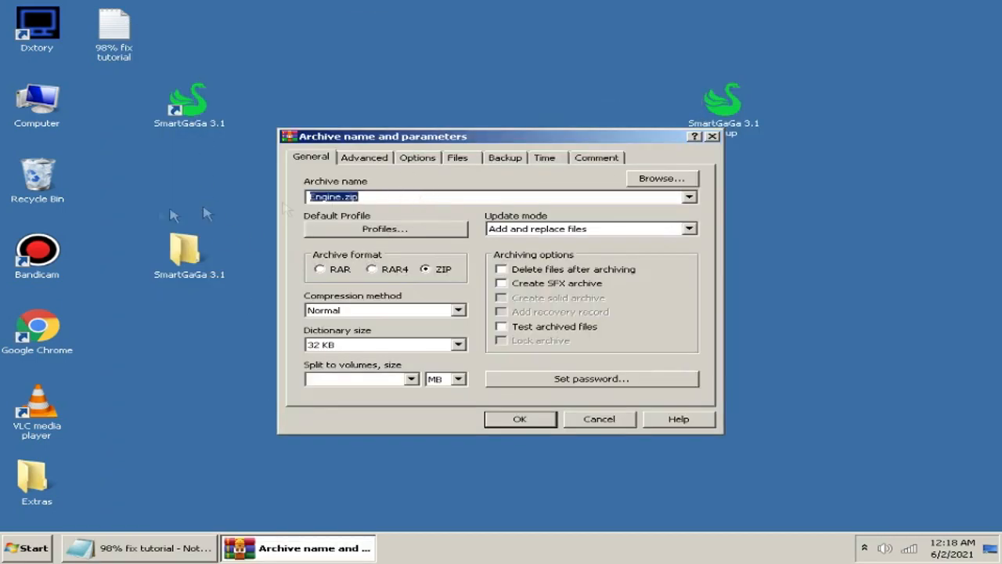
pyautogui.click(519, 419)
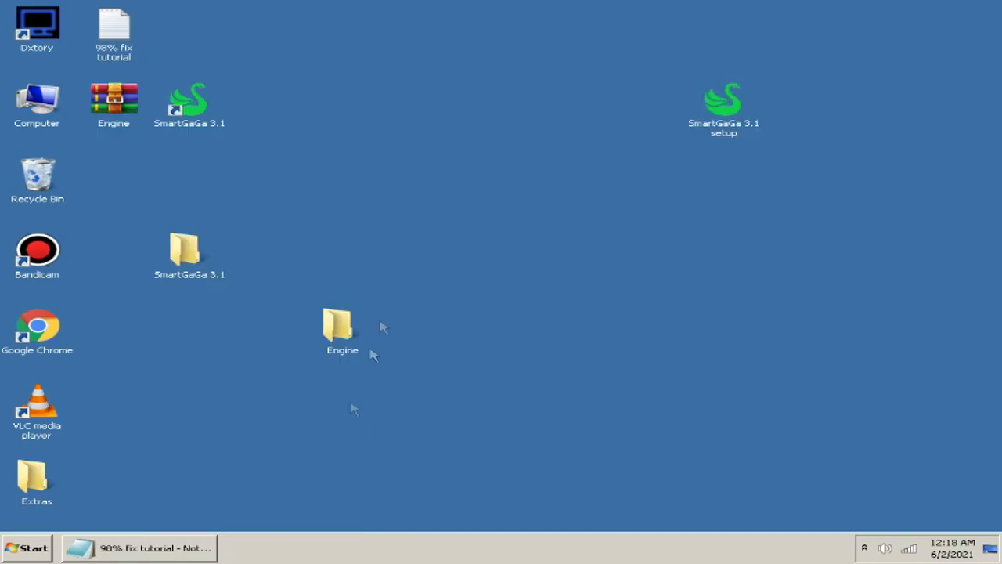
pyautogui.click(141, 548)
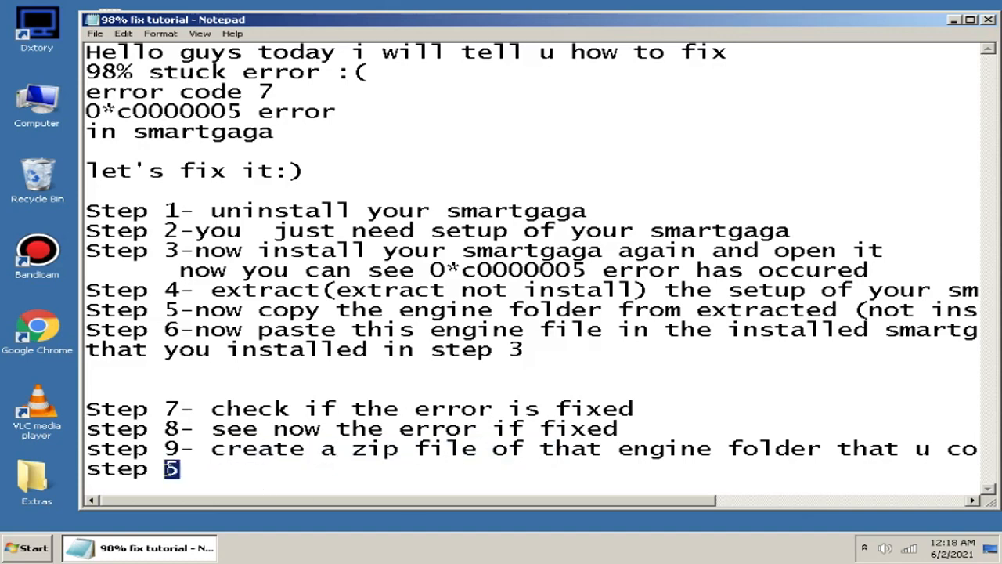
# Write step 10: save this zip file for future use, copy and paste it in titan folder.
pyautogui.write('0- sa')
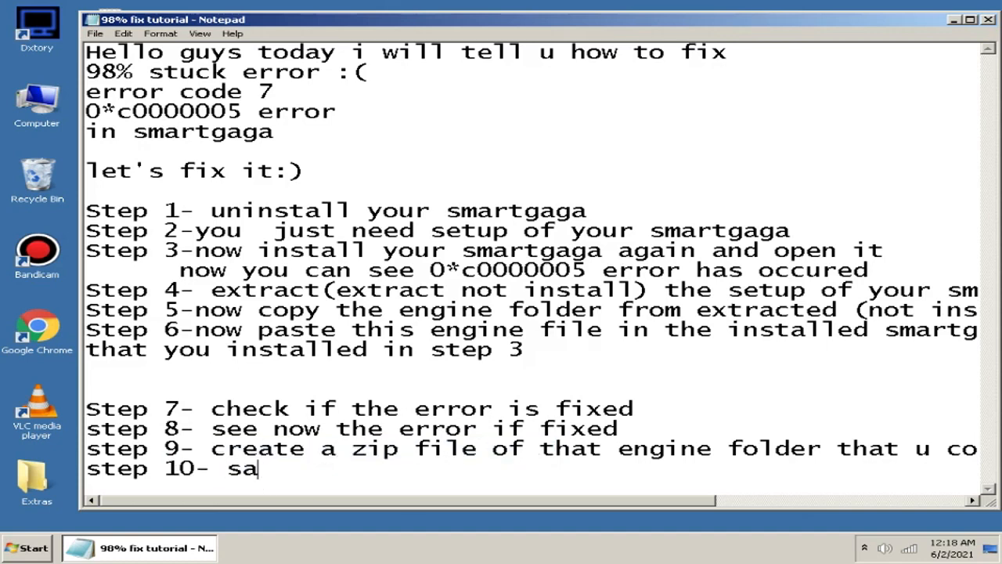
pyautogui.write('ve this zip il')
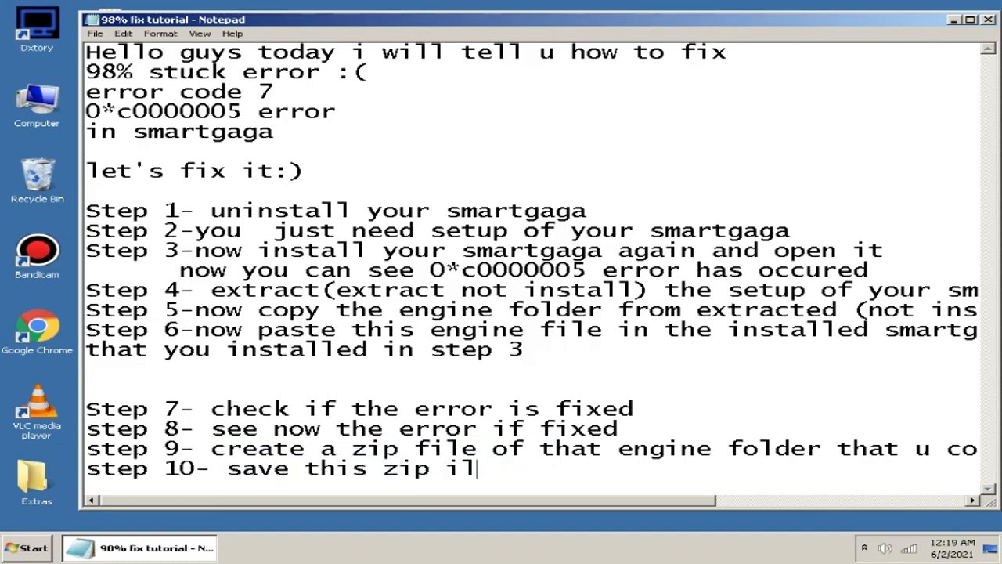
pyautogui.write('e for future')
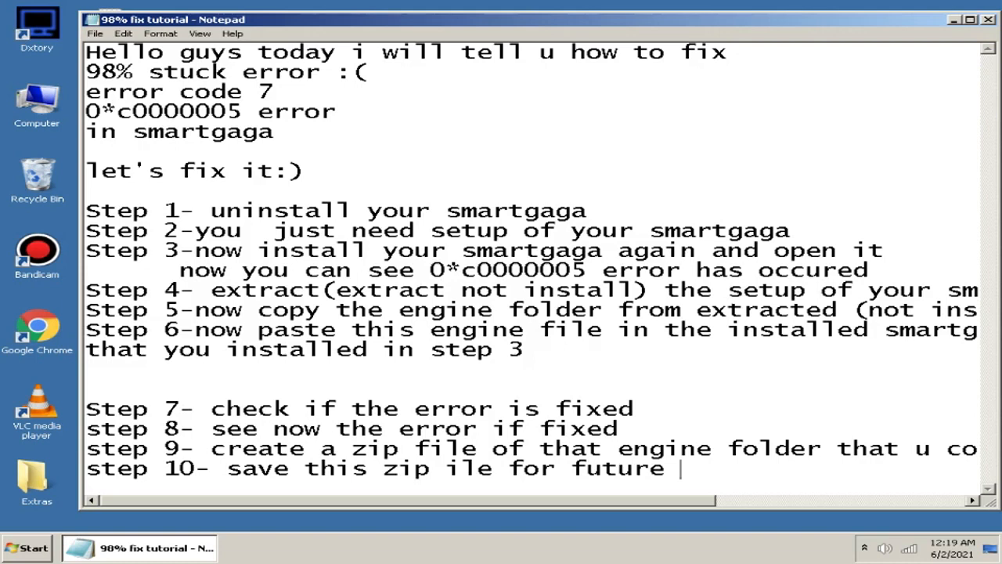
pyautogui.write('use and cop')
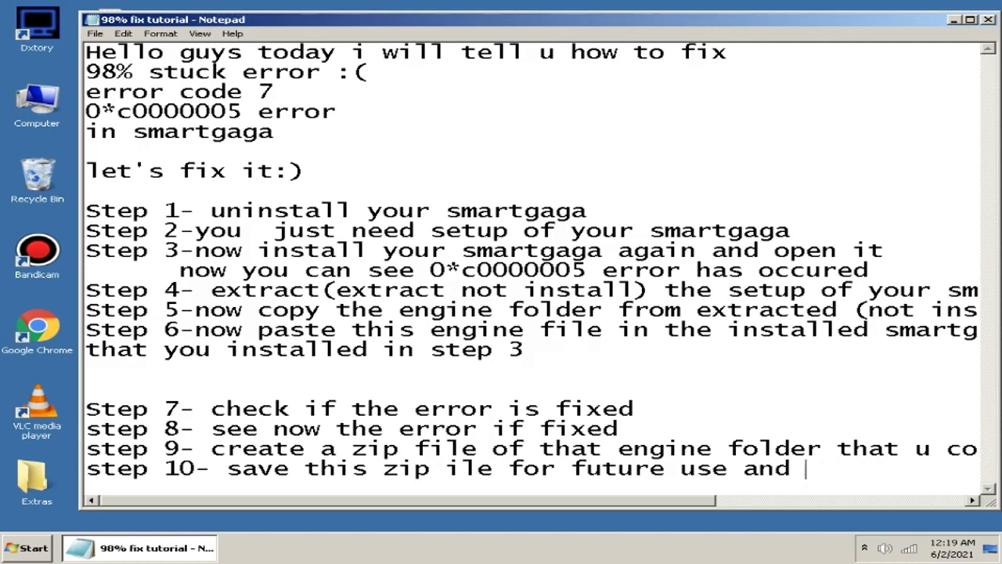
pyautogui.write("create it's cop")
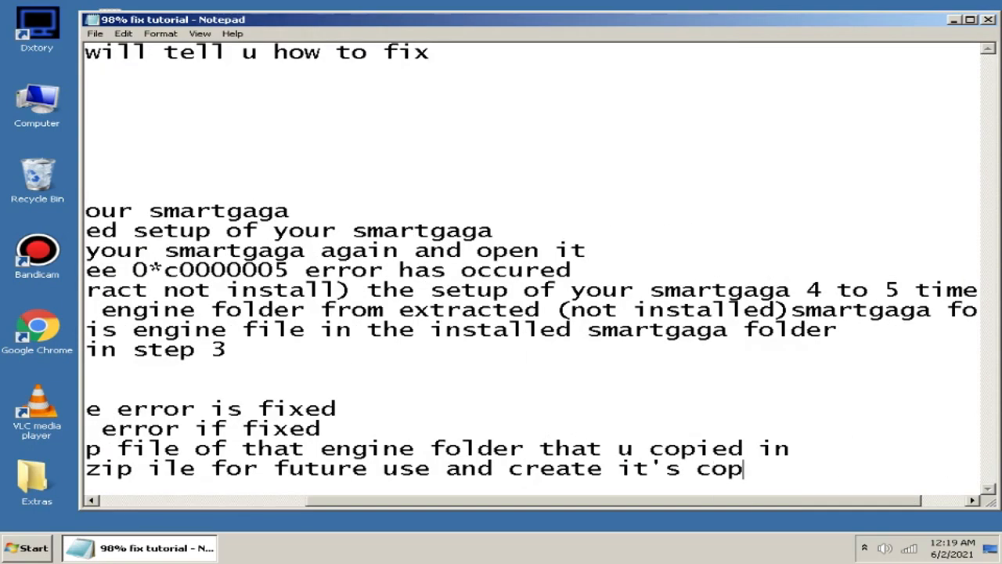
pyautogui.write('y and paste it i')
pyautogui.write('projex=c')
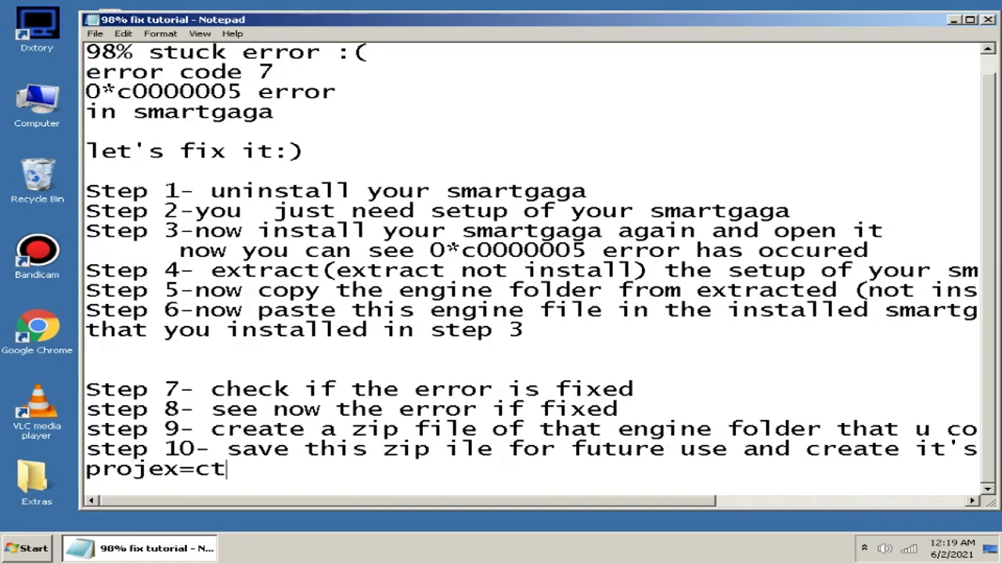
pyautogui.write('titan folder')
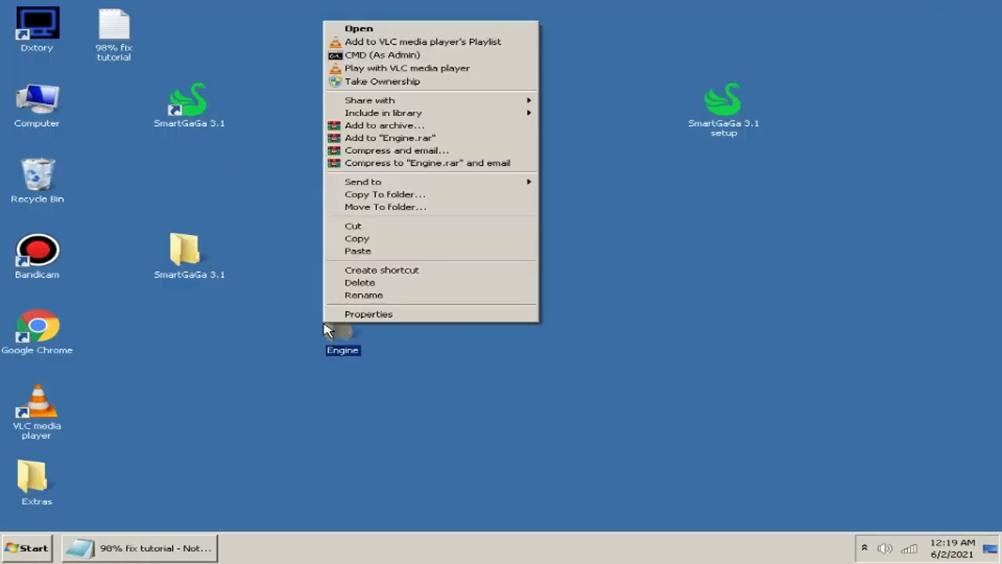
# Open the Engine folder on the desktop to view its files.
pyautogui.click(359, 28)
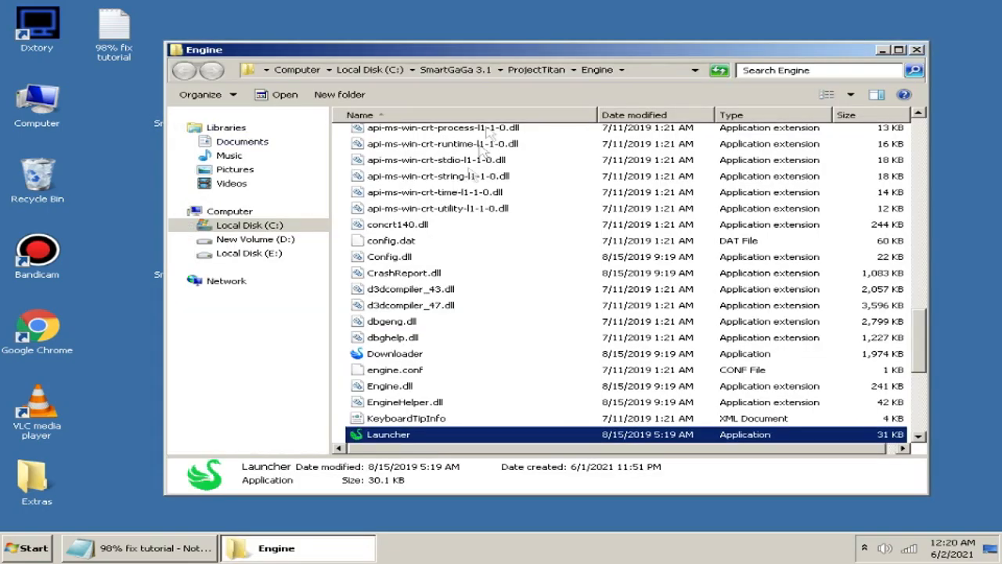